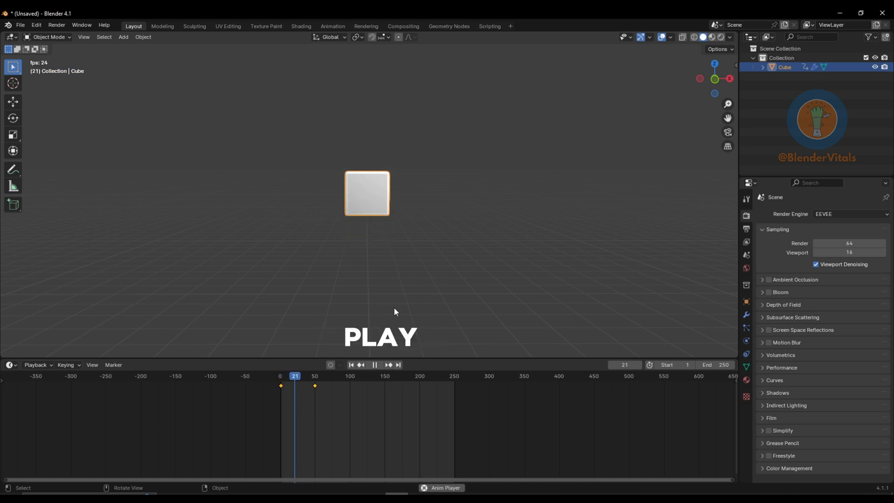
Halt the cube's playback and reset the timeline to frame 1
left_click(375, 364)
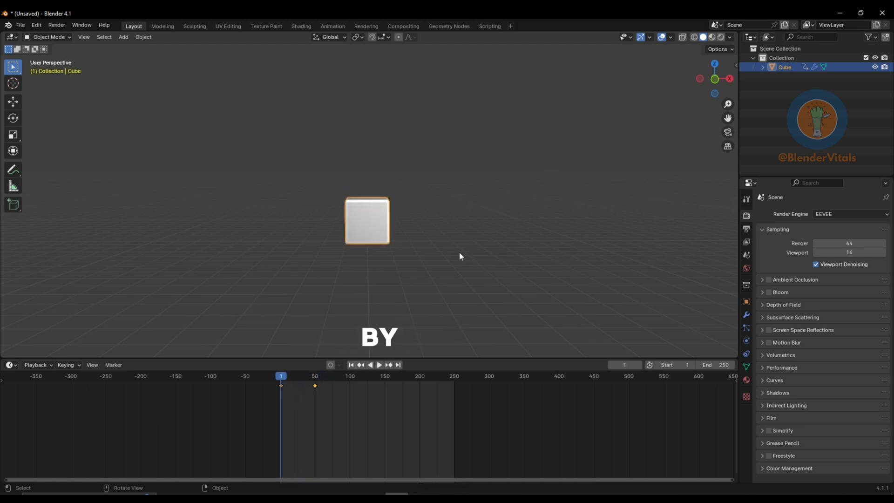
left_click(379, 364)
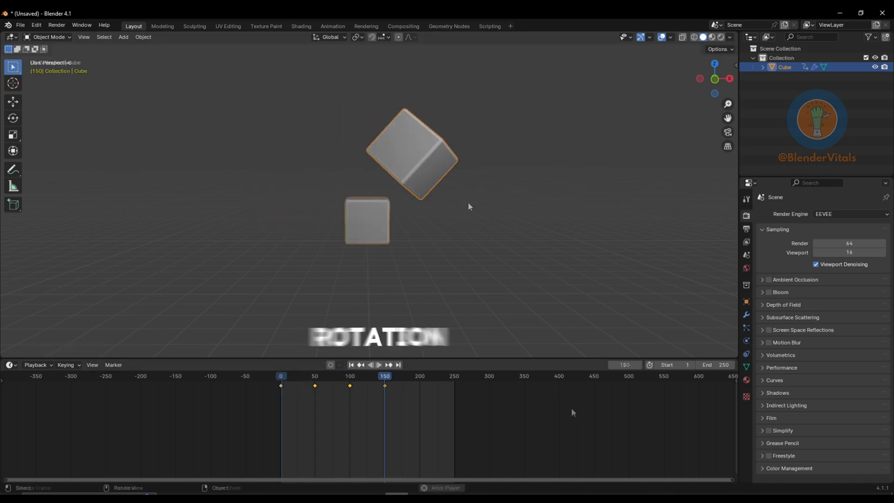
Play the spinning cube animation once, then stop it at frame 1
left_click(379, 365)
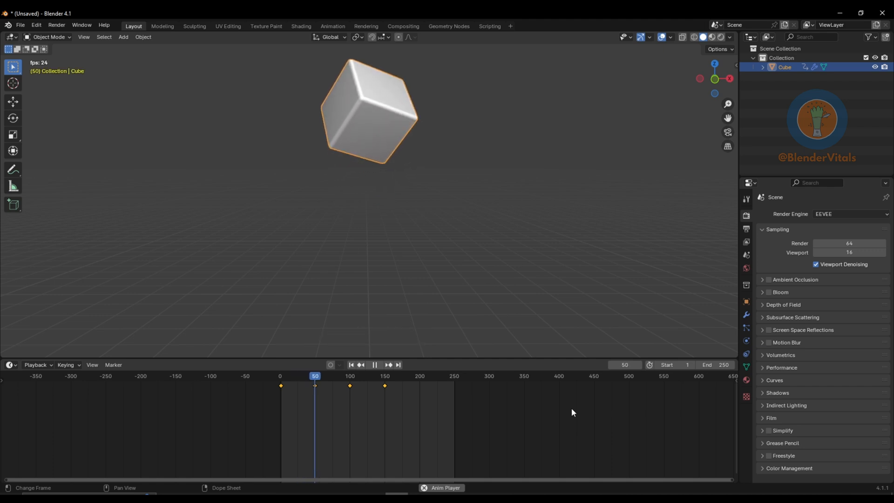
left_click(349, 375)
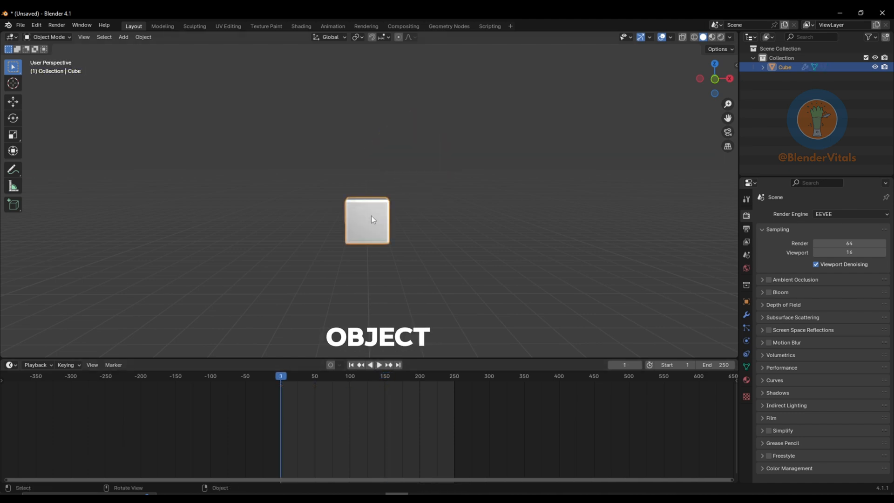
Keyframe the cube's Z rotation from 0° at frame 1 to 360° at frame 100 and play it
key("n")
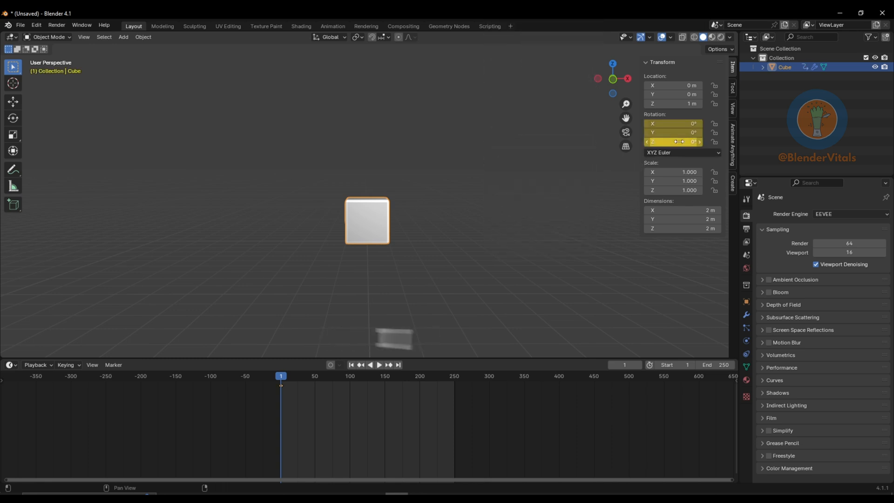
left_click_drag(281, 375, 349, 375)
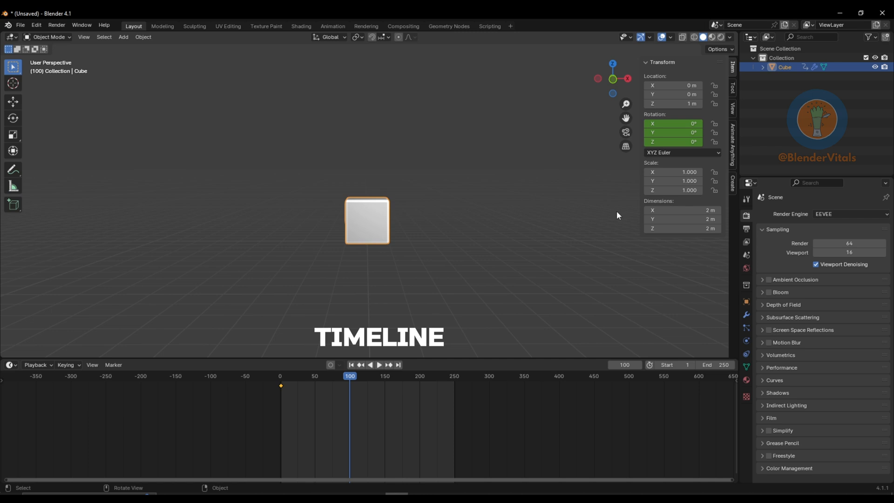
left_click_drag(672, 141, 690, 142)
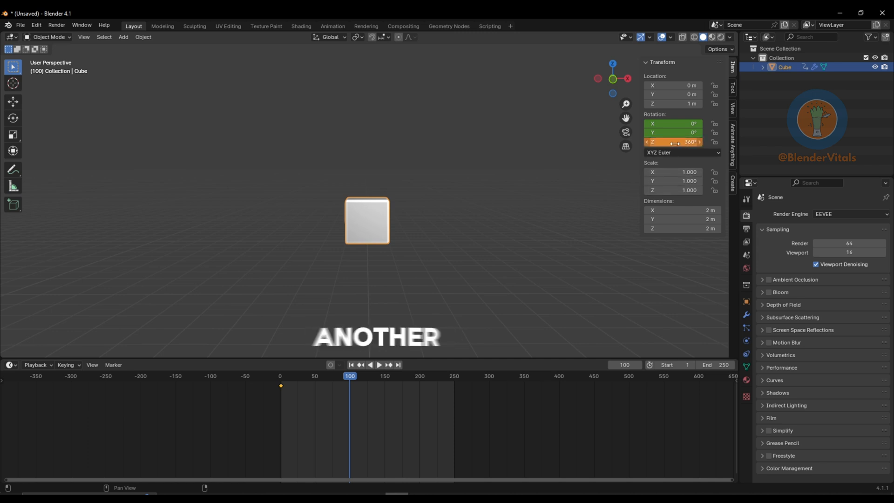
left_click(379, 364)
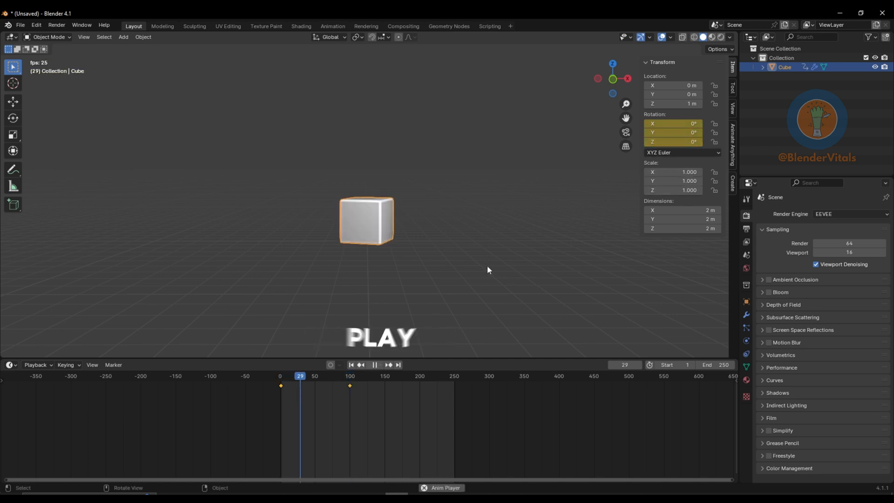